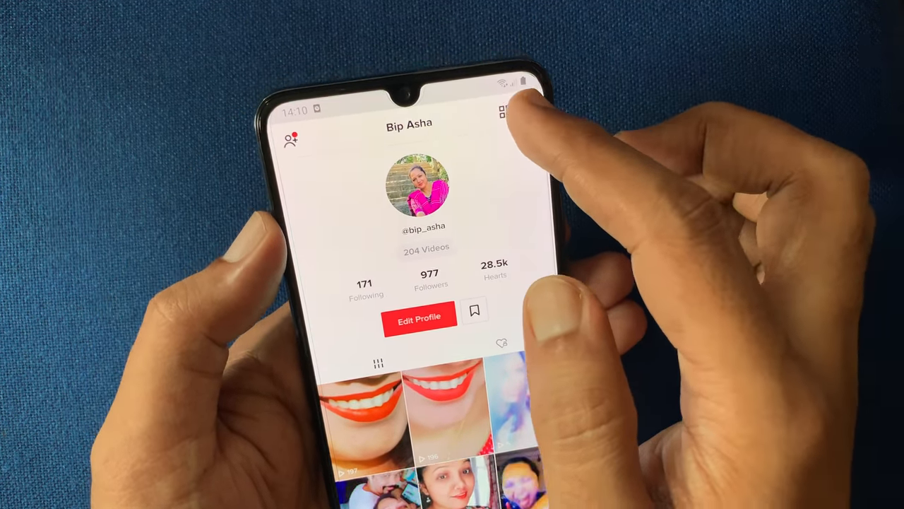
- Go from the TikTok profile menu to Privacy and Settings, then Manage My Account
click(503, 111)
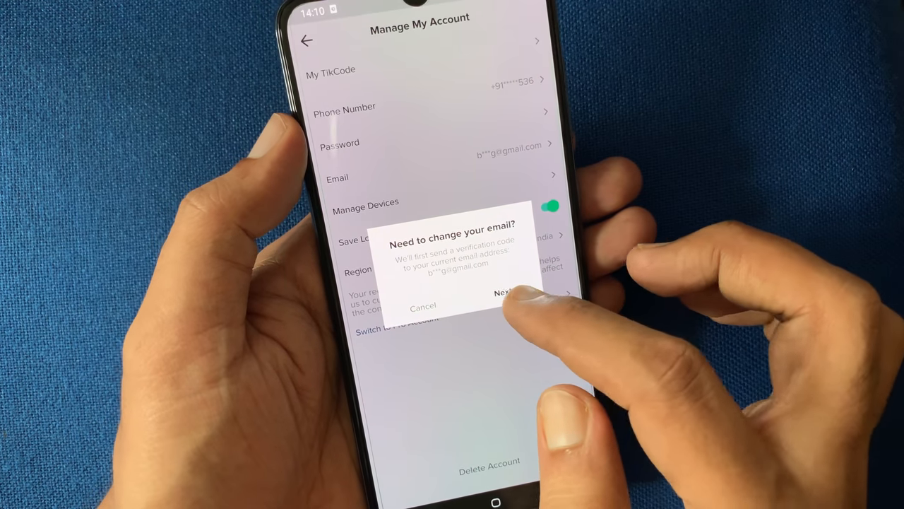
- Choose Email in Manage My Account and confirm sending a verification code to the current address
click(503, 293)
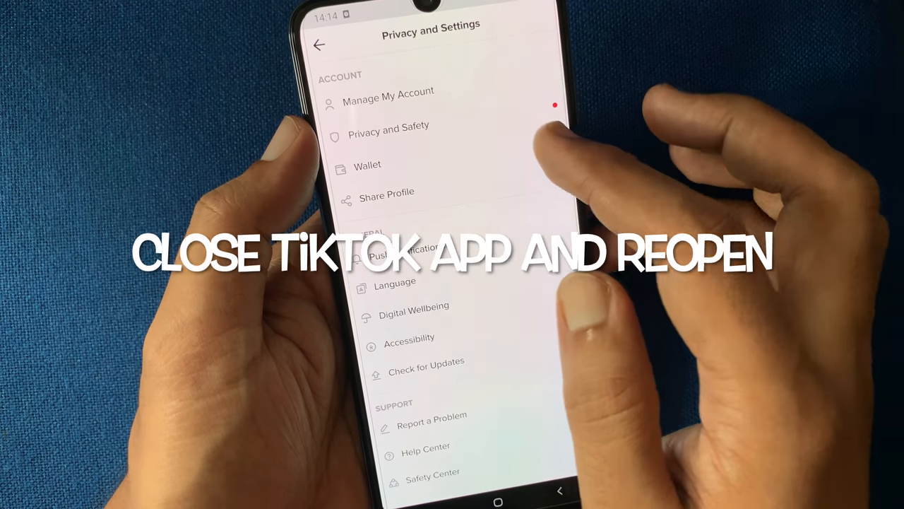
- Back out of TikTok settings and subscribe to the Techno Window YouTube channel
click(387, 91)
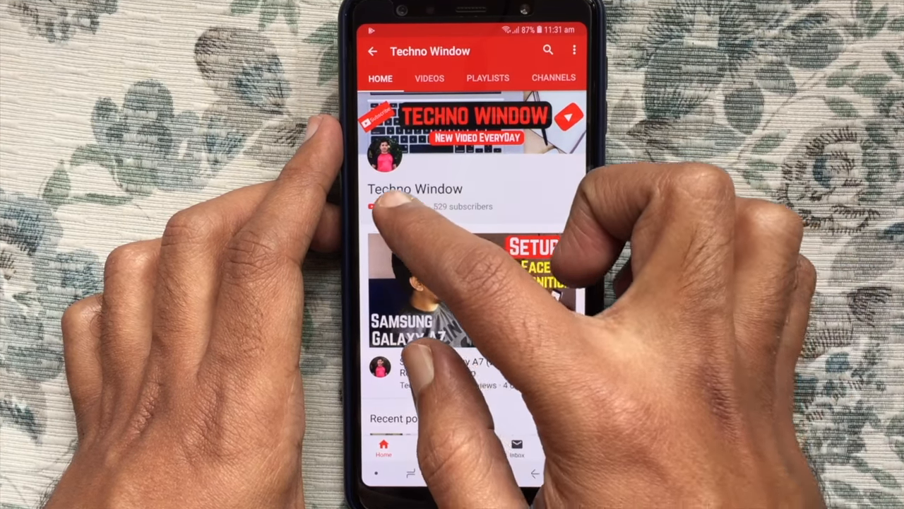
click(381, 207)
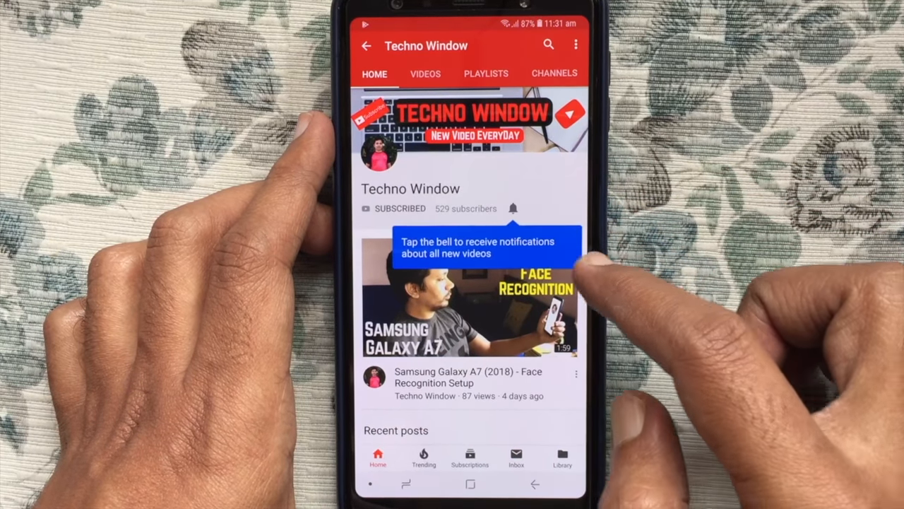